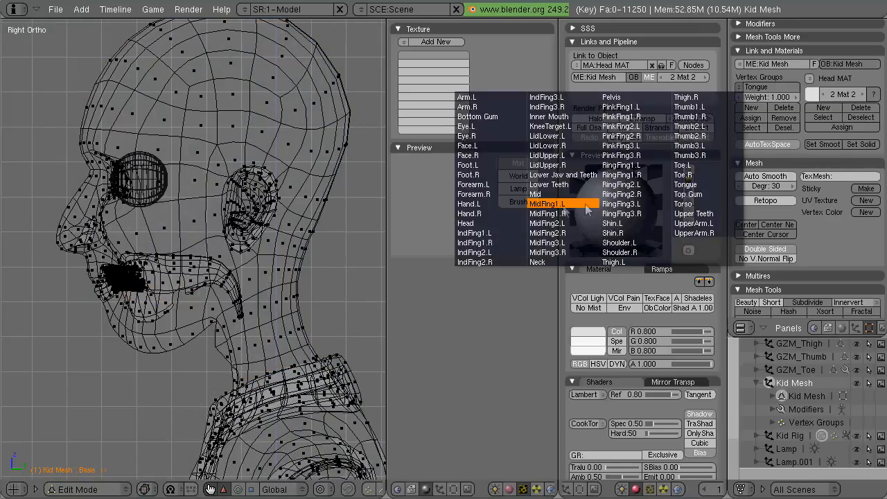
# - Pick the shirt vertex group from the Vertex Groups list in Edit Mode
pyautogui.click(549, 117)
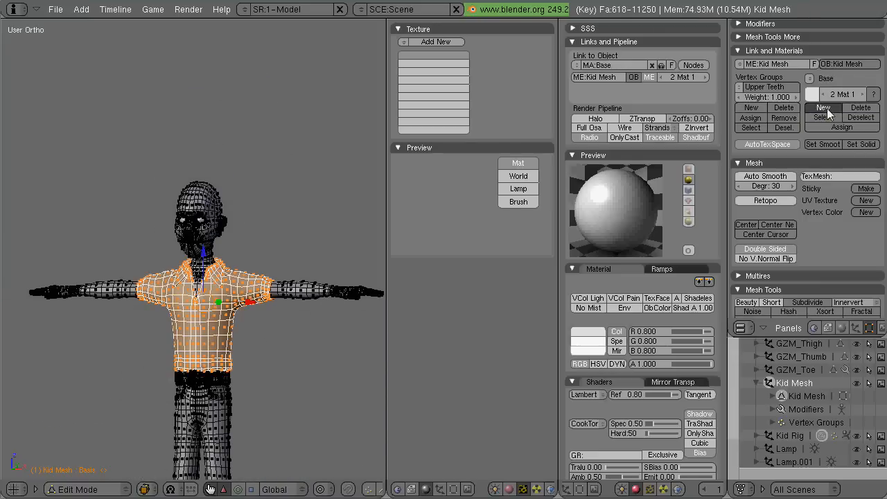
pyautogui.click(824, 108)
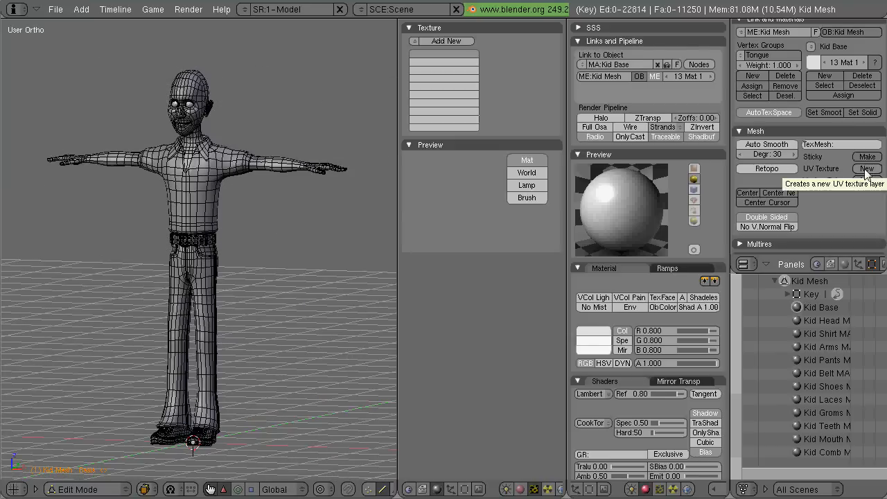
# - Add three more UV texture layers, ending with Kid Pants UV and Kid Shoes UV
pyautogui.click(867, 169)
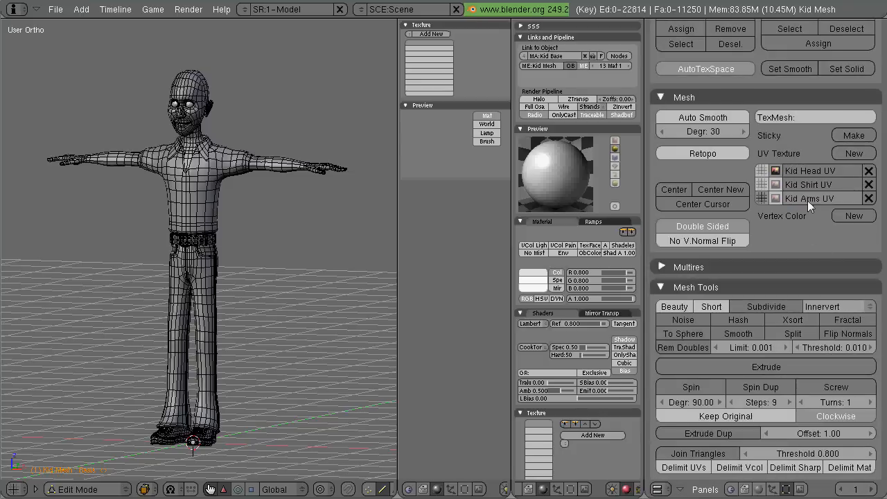
pyautogui.click(854, 153)
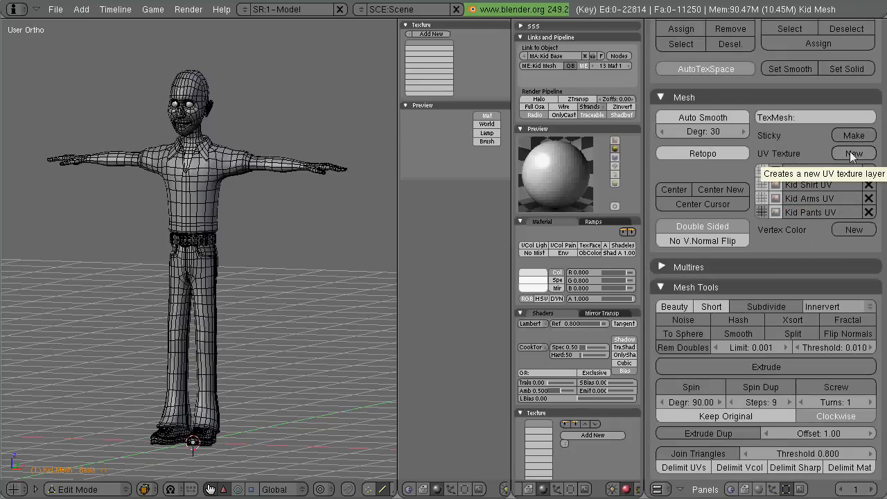
pyautogui.click(852, 154)
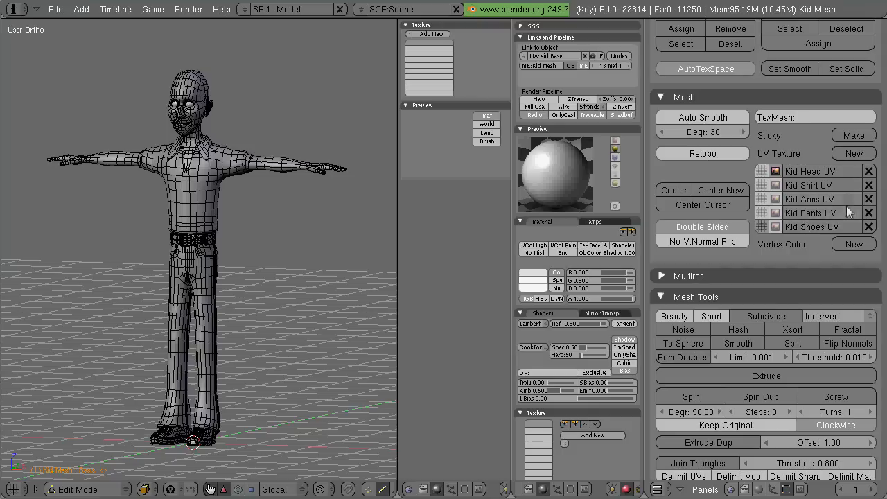
pyautogui.moveTo(787, 304)
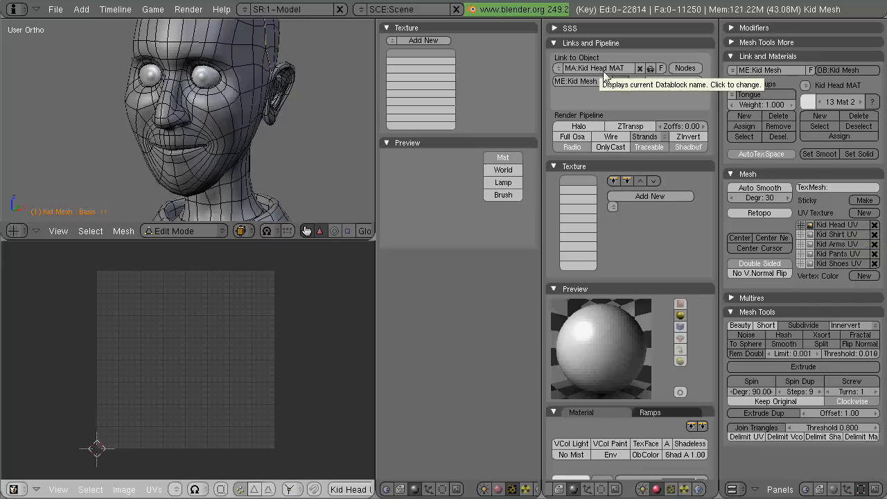
# - Add a new texture to the head material and review its Map Input and Map To settings
pyautogui.click(650, 196)
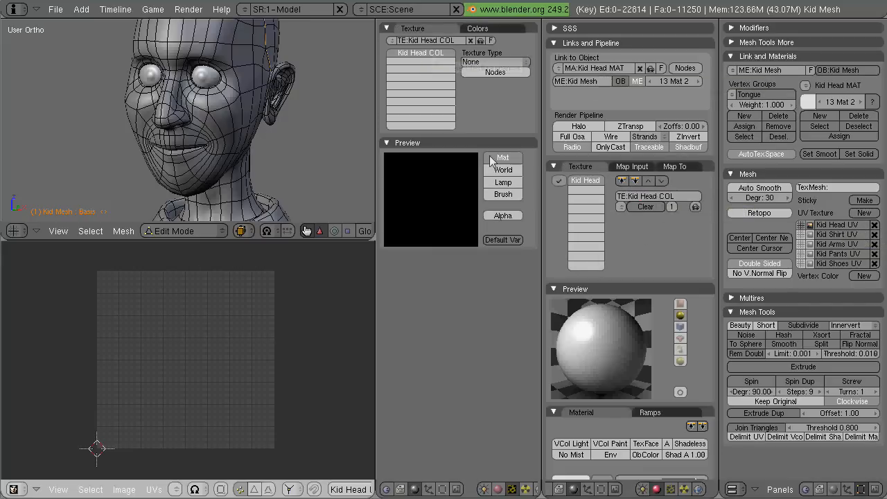
pyautogui.click(631, 166)
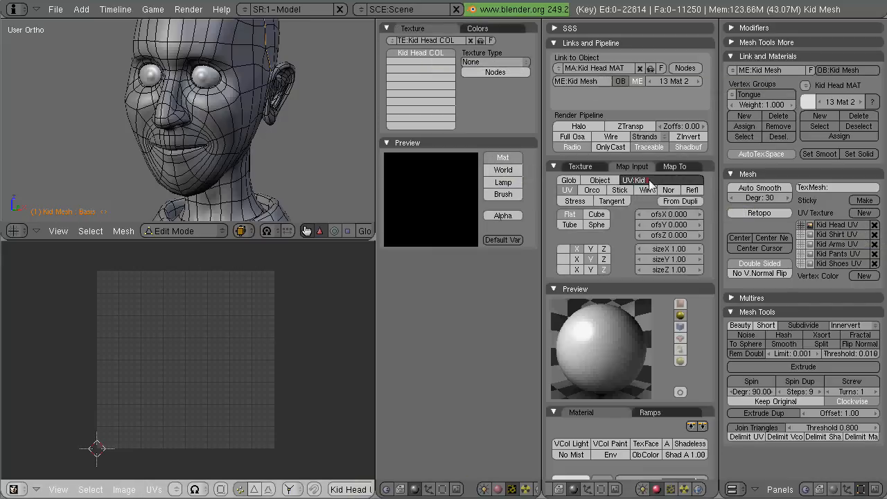
pyautogui.click(673, 166)
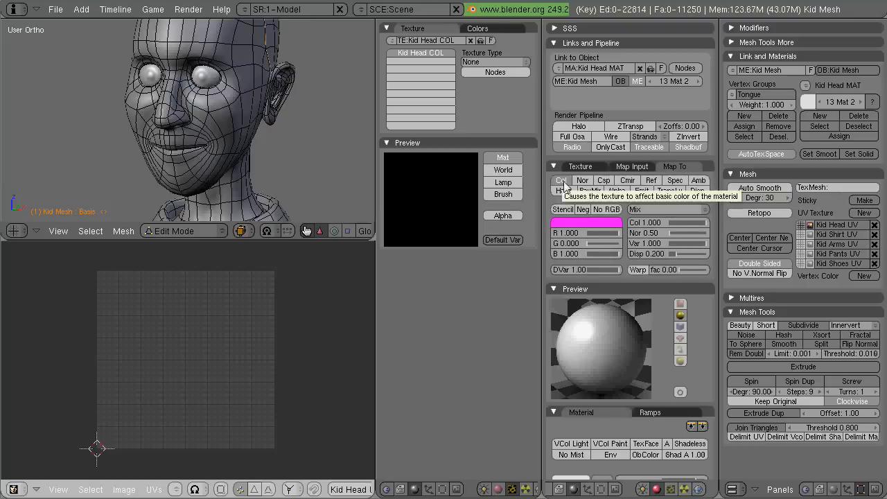
pyautogui.click(586, 180)
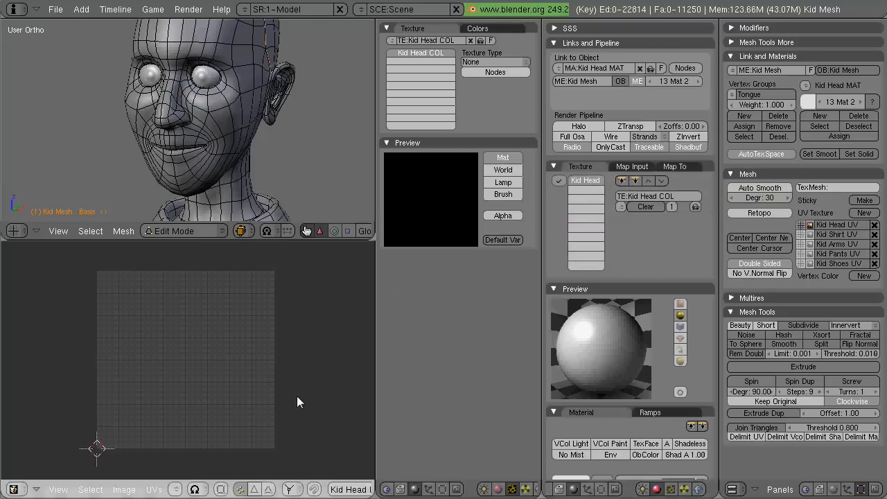
# - Create a new paint image and join the 3D view into the UV/Image Editor
pyautogui.click(124, 489)
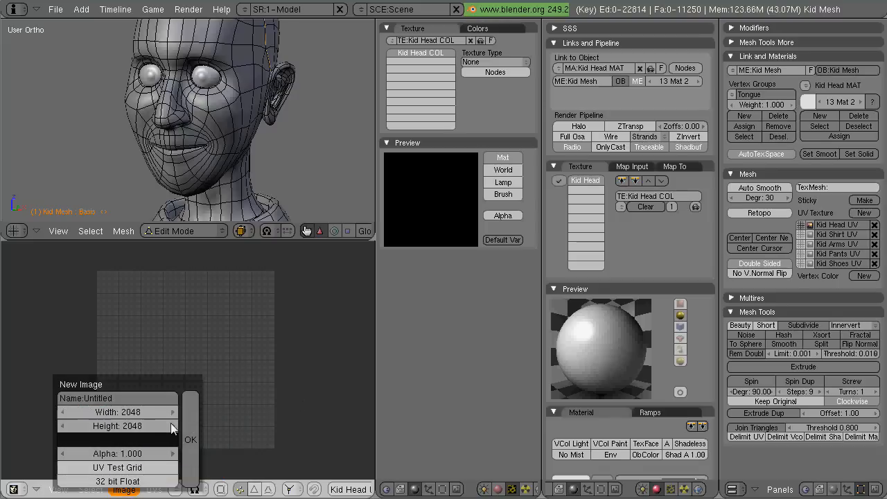
pyautogui.click(191, 440)
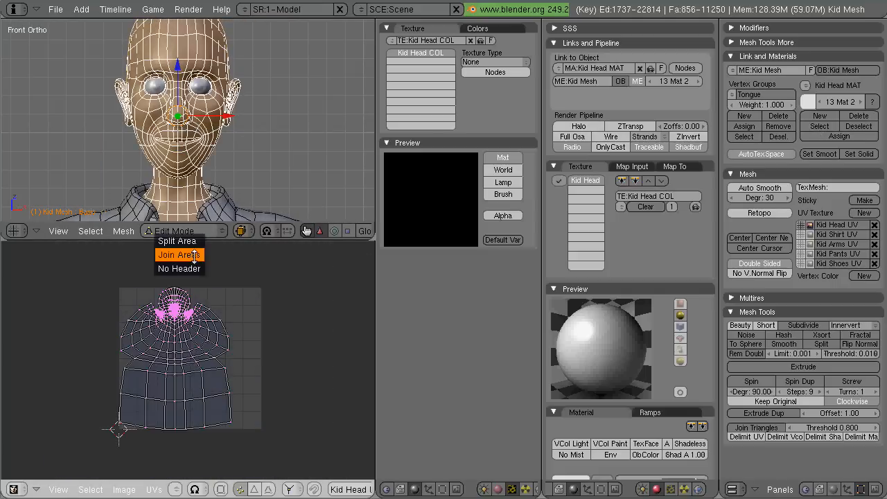
pyautogui.click(177, 254)
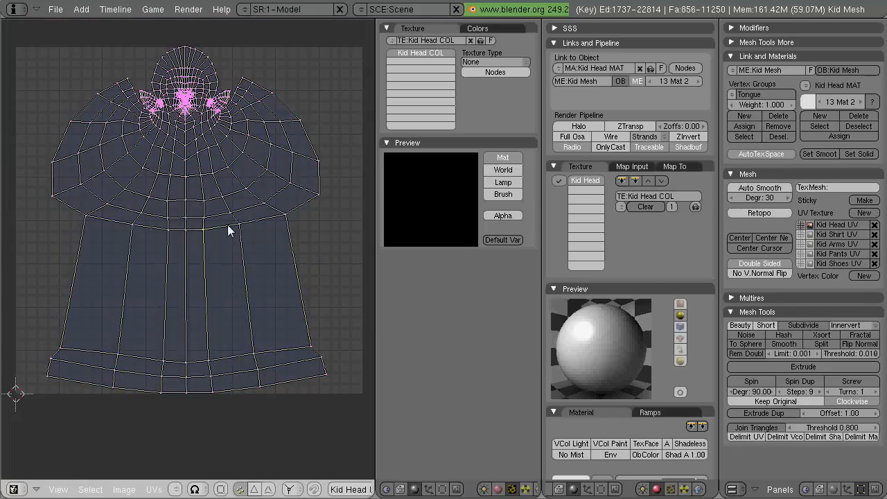
# - Drag the head's UV vertices outward to stretch the layout across the texture square
pyautogui.moveTo(231, 232); pyautogui.dragTo(269, 354)
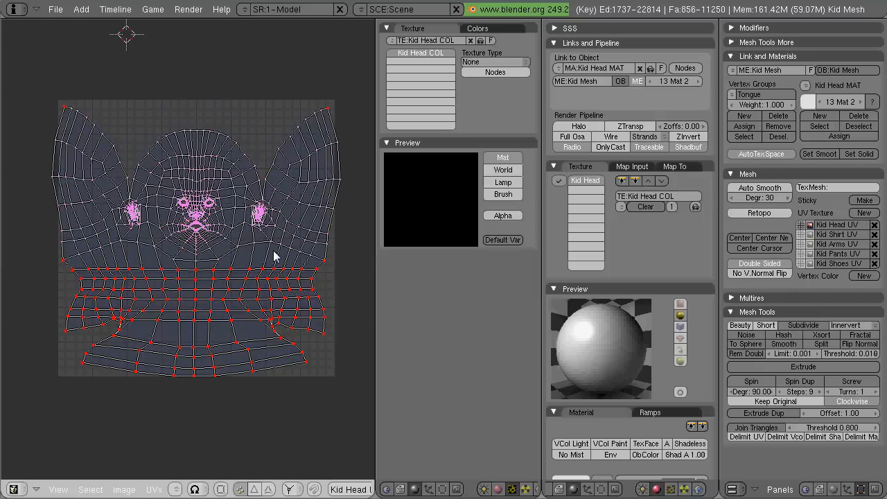
pyautogui.moveTo(276, 284)
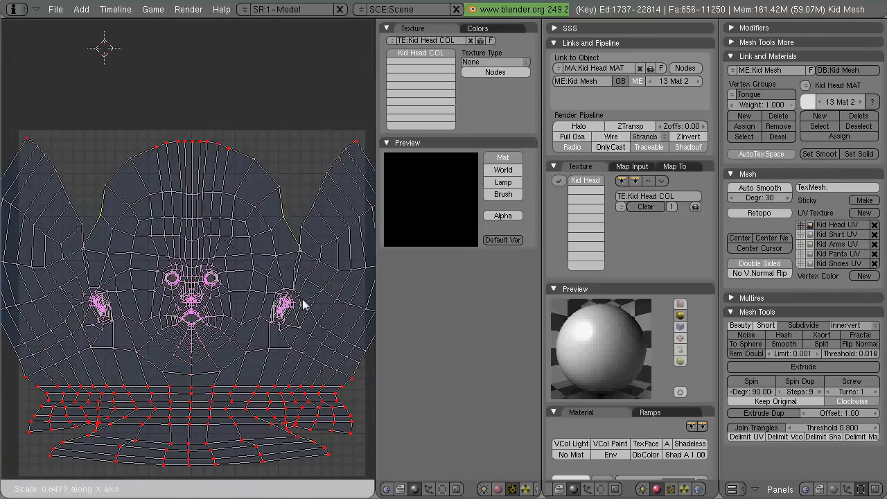
pyautogui.moveTo(310, 292)
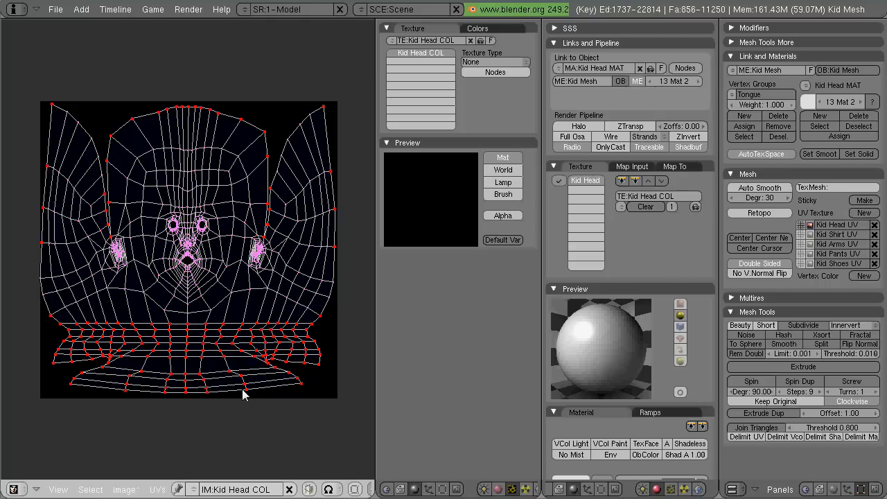
# - Load Kid Head COL.tga from the Kid folder, restore the 3D view, enter Texture Paint
pyautogui.click(495, 61)
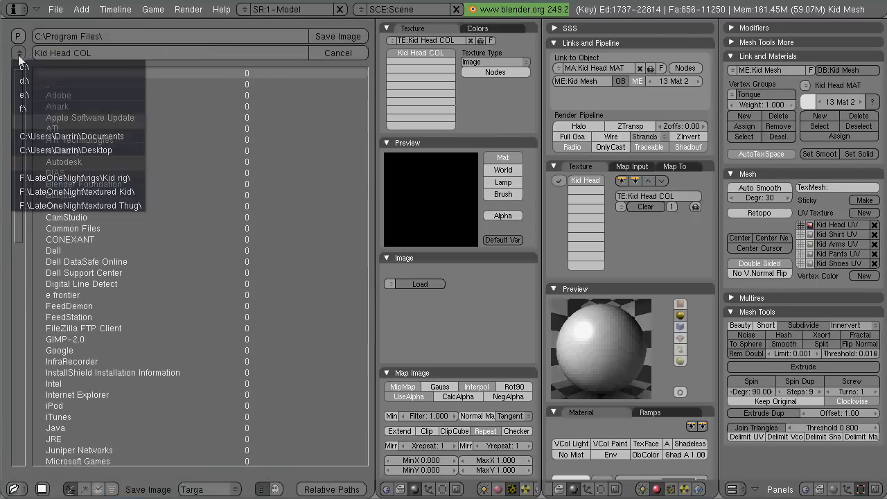
pyautogui.click(88, 191)
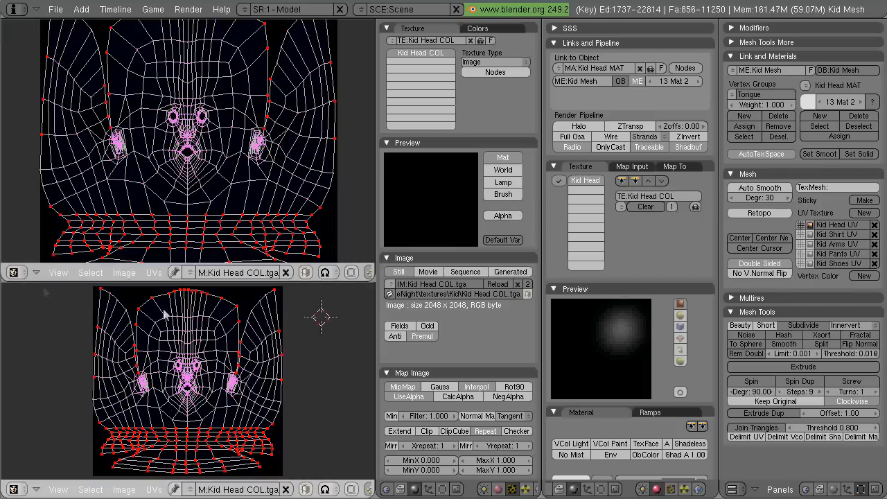
pyautogui.click(173, 272)
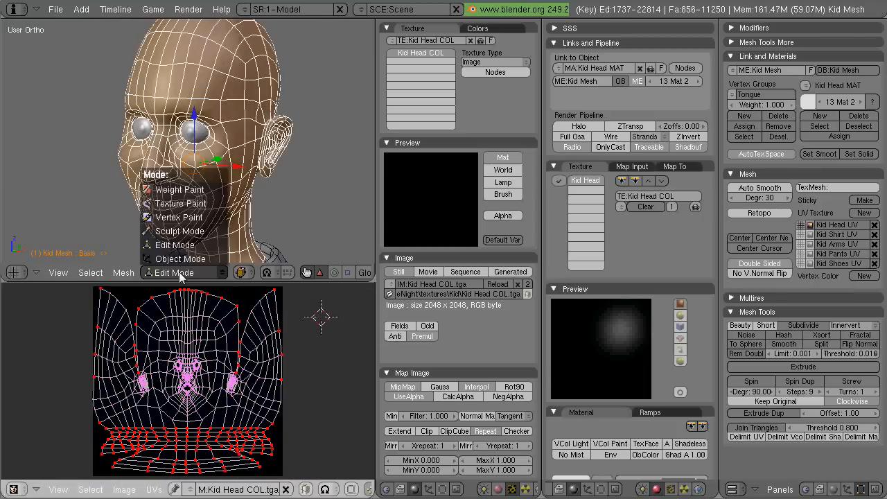
pyautogui.click(180, 203)
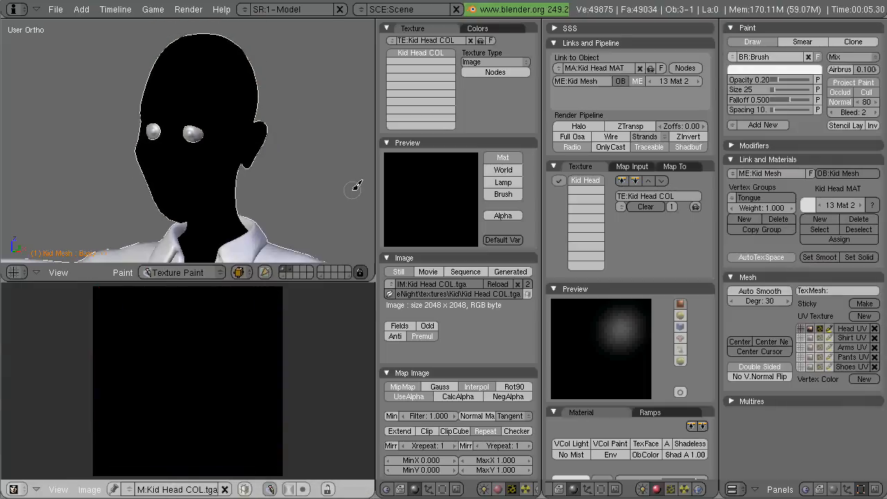
# - Pick a skin-tone brush colour and paint over the dark patch at the texture bottom
pyautogui.click(381, 489)
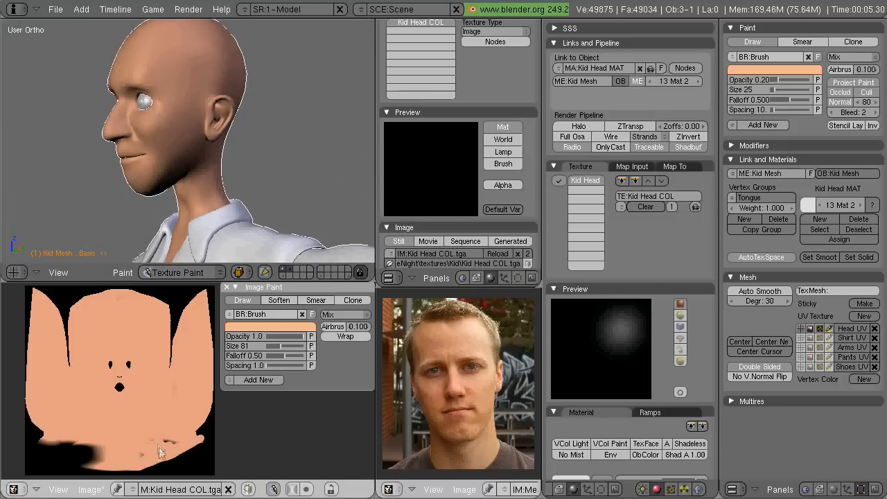
pyautogui.moveTo(159, 451); pyautogui.dragTo(70, 461)
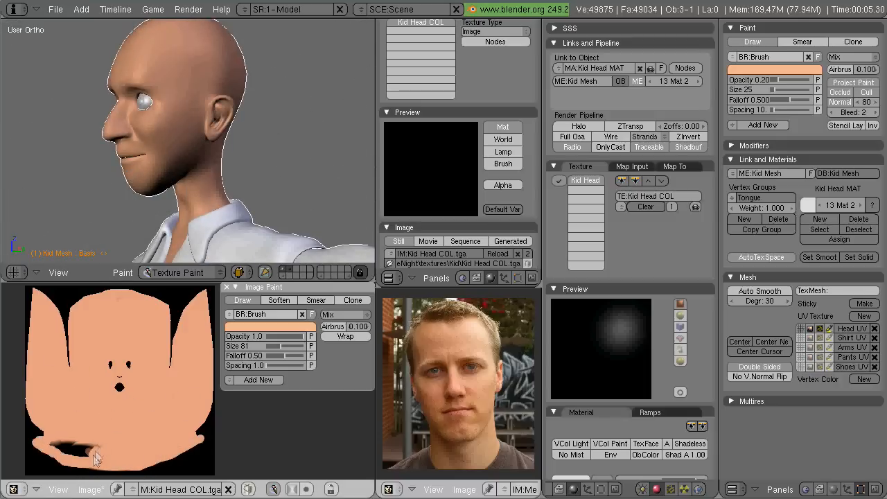